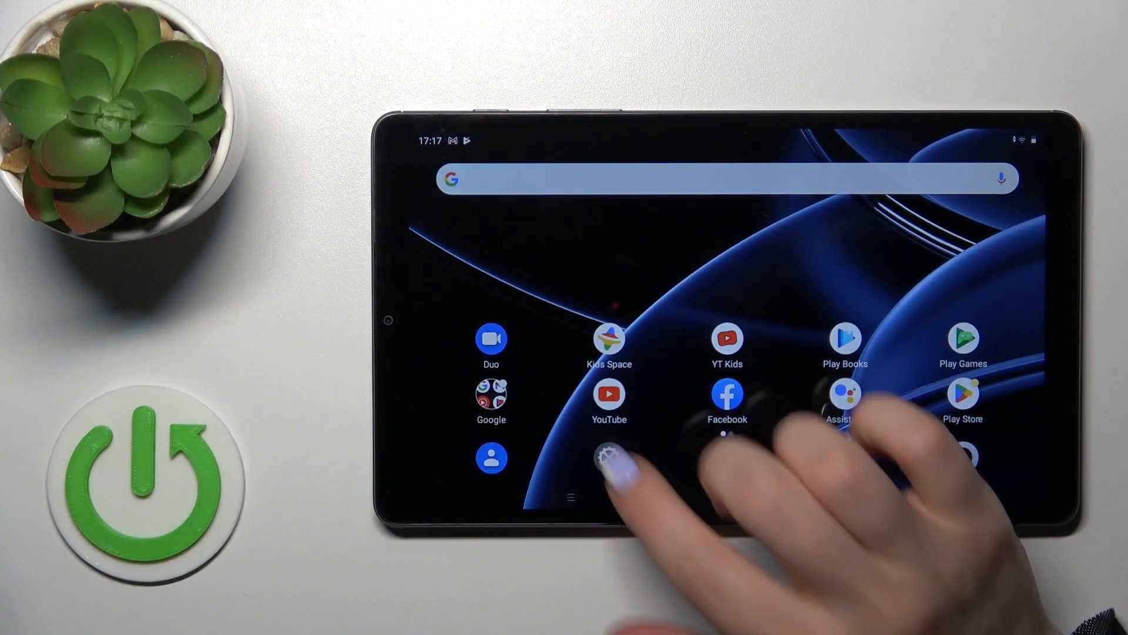
Open Settings from the home screen and go to System's Gestures page.
{"action": "left_click", "coordinate": [610, 461]}
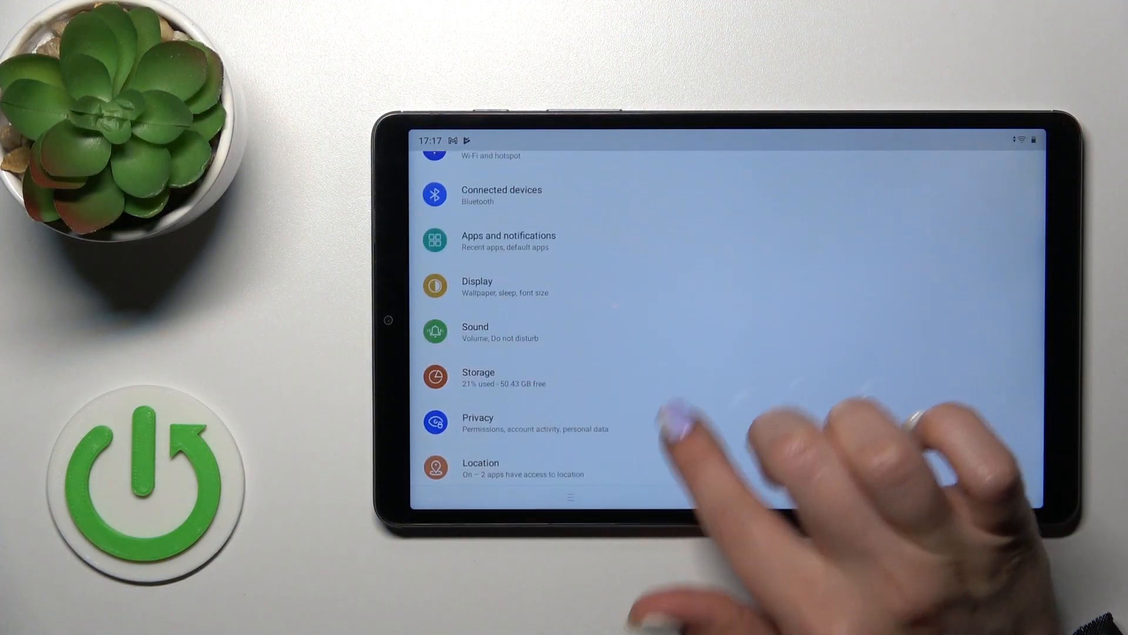
{"action": "scroll", "scroll_direction": "up", "scroll_amount": 3}
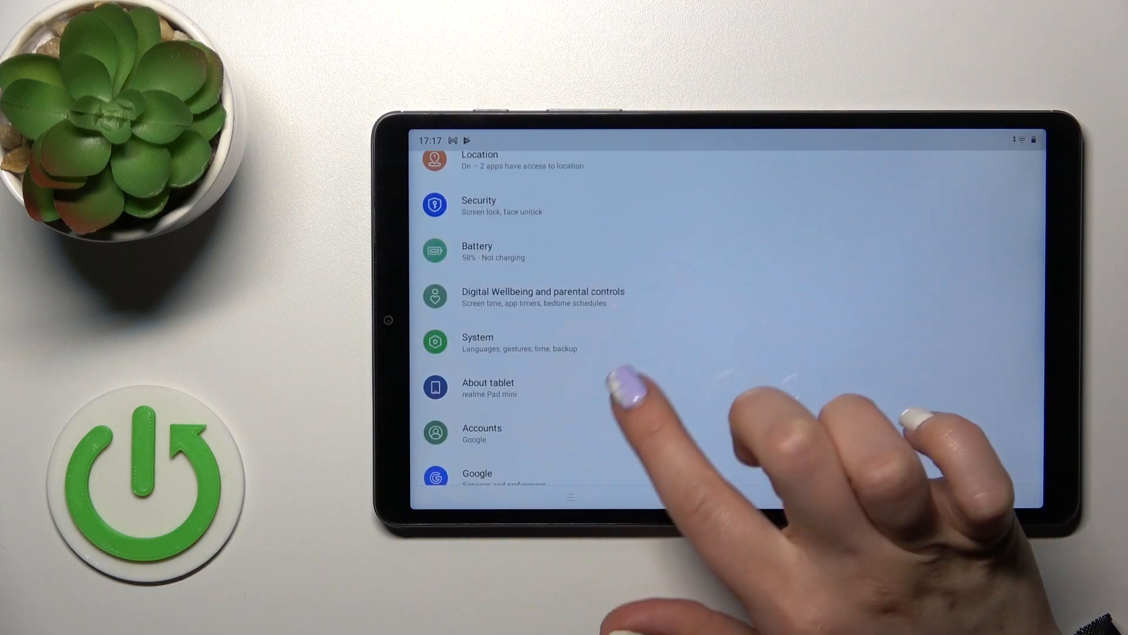
{"action": "scroll", "scroll_direction": "down", "scroll_amount": 3}
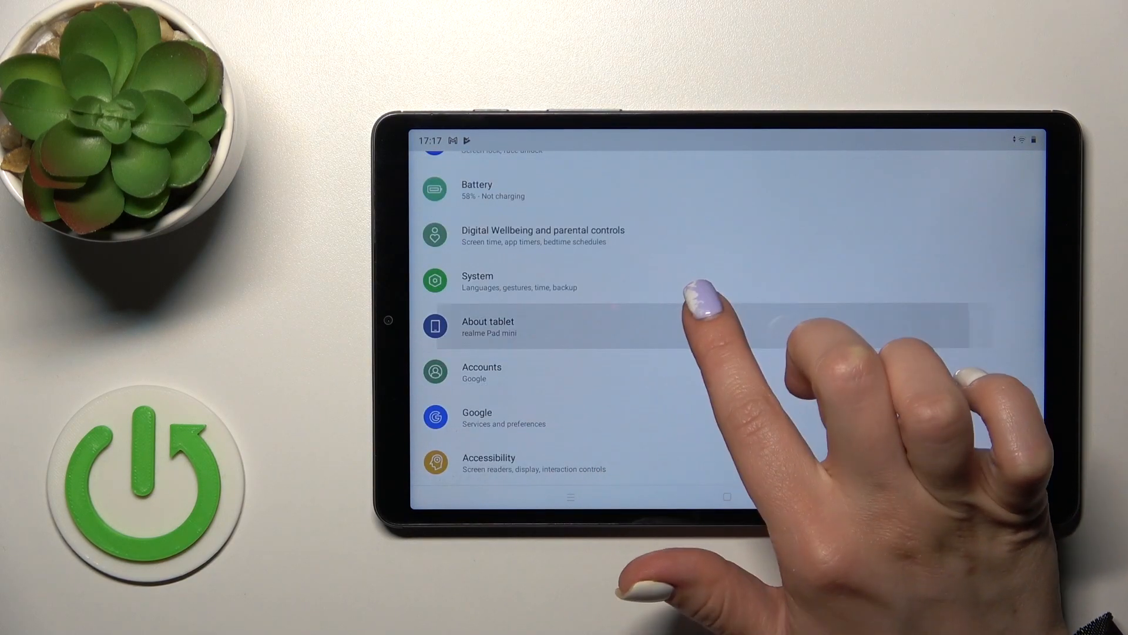
{"action": "left_click", "coordinate": [477, 281]}
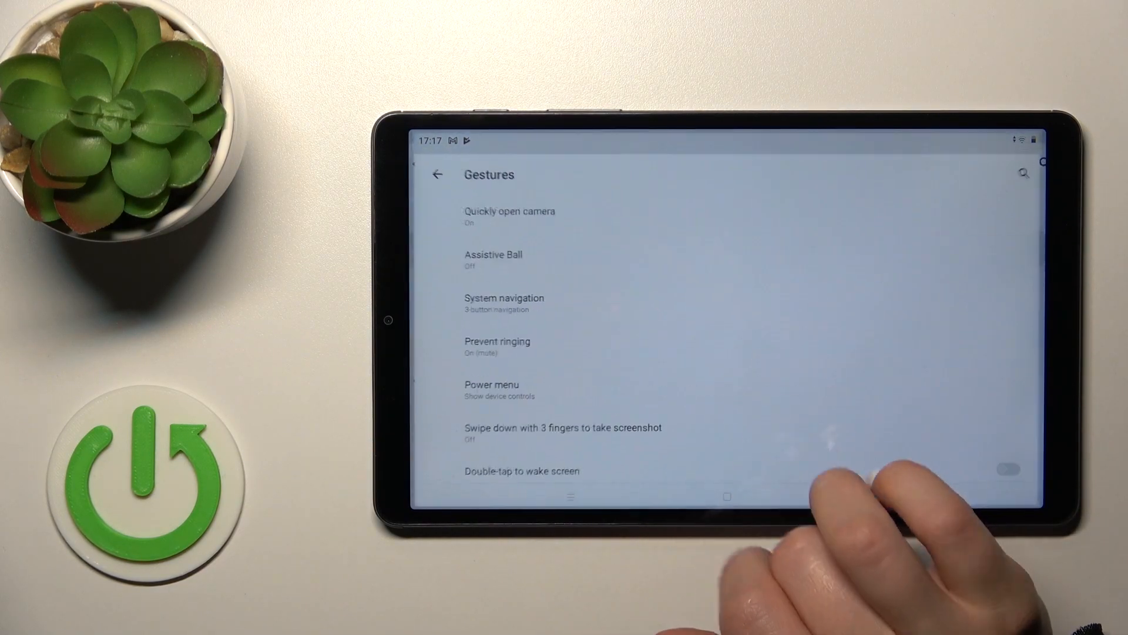
Enable the Quickly open camera gesture from its settings page.
{"action": "left_click", "coordinate": [510, 215]}
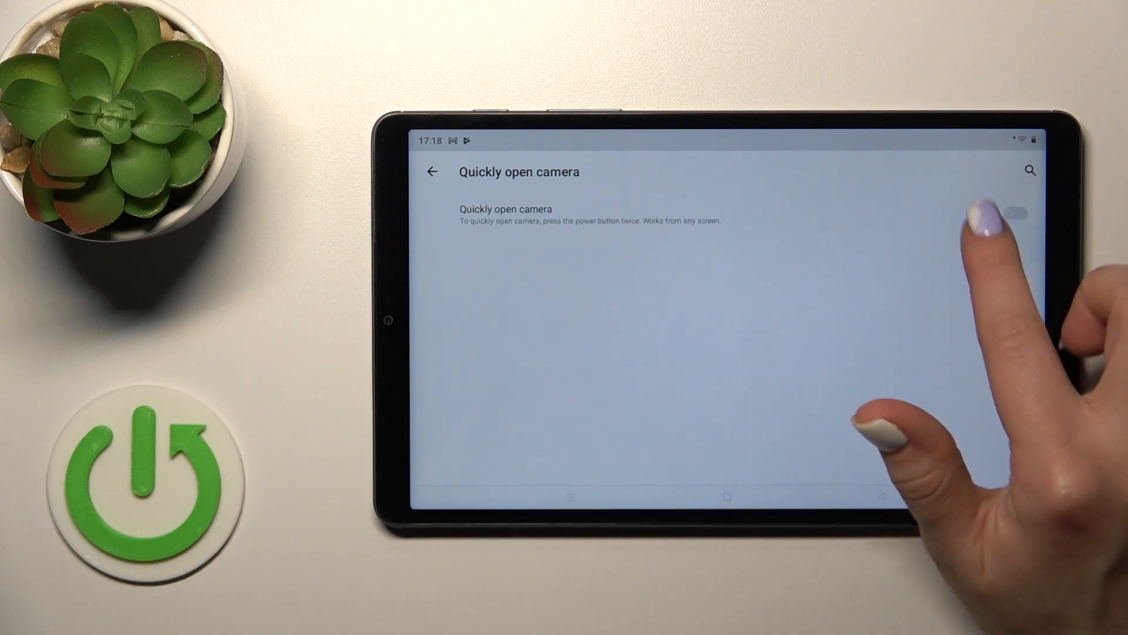
{"action": "left_click", "coordinate": [1015, 212]}
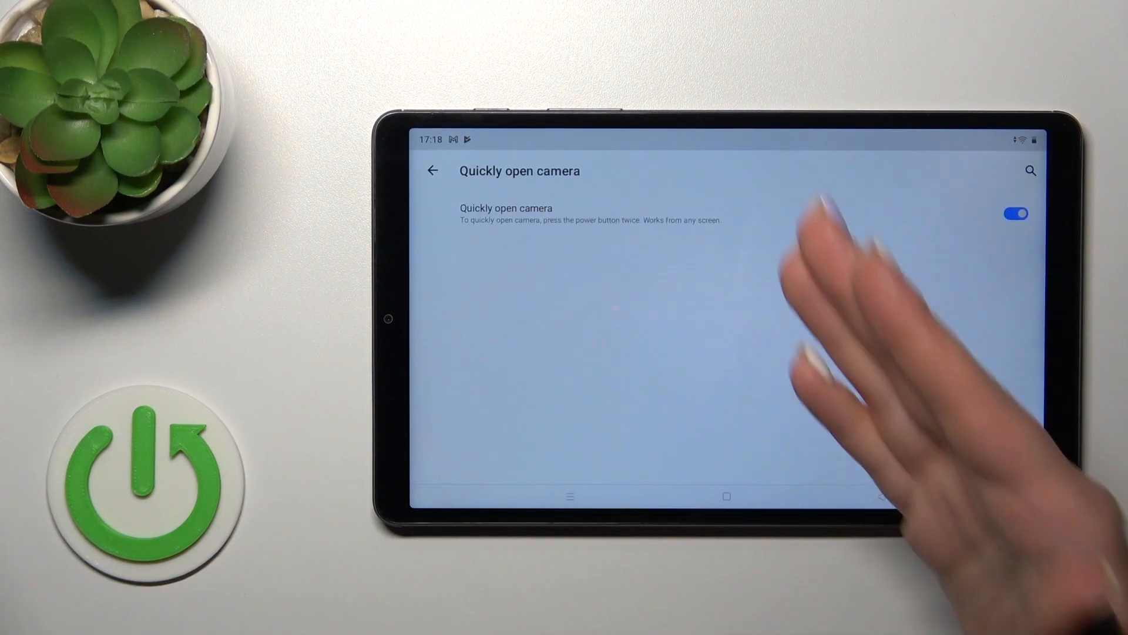
Turn Quickly open camera off and return to the Gestures list.
{"action": "left_click", "coordinate": [1016, 213]}
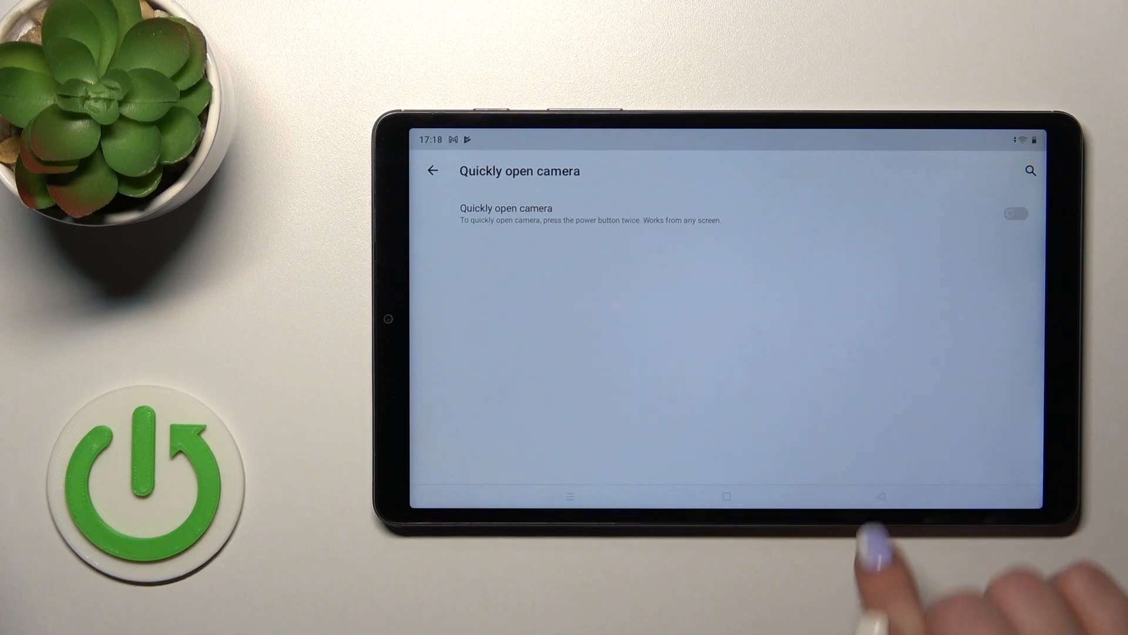
{"action": "left_click", "coordinate": [432, 170]}
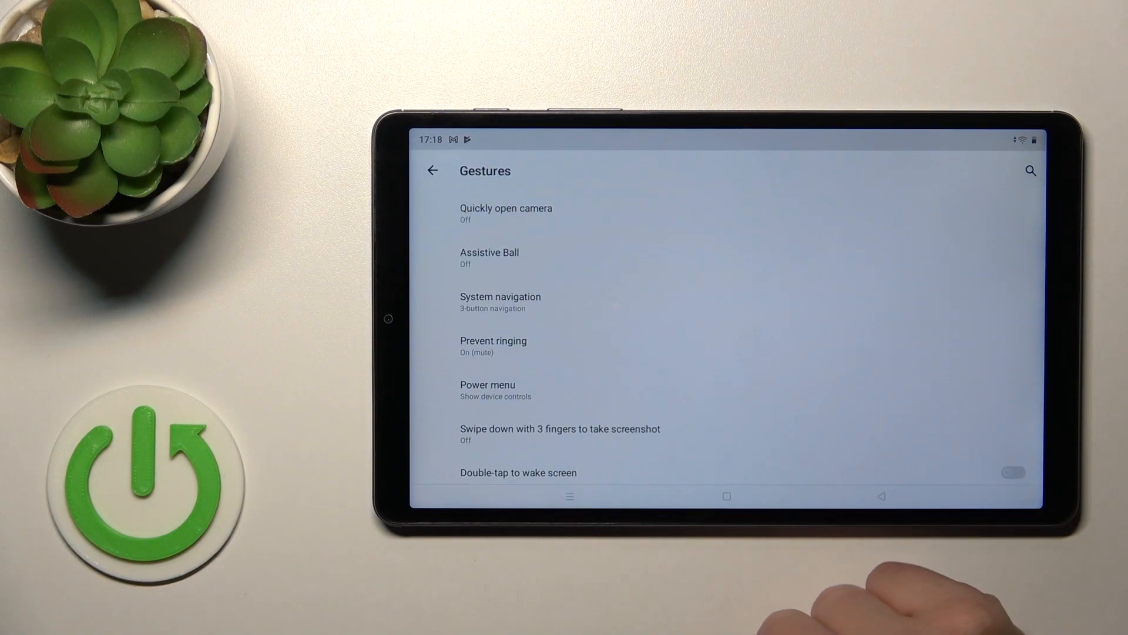